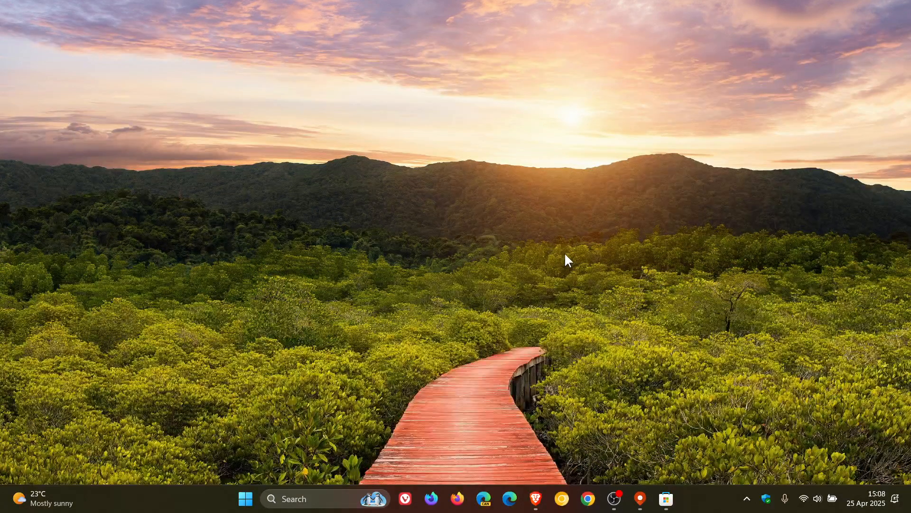
# Switch to the Microsoft Store showing the Windows Maps listing found via the maps search.
pyautogui.click(666, 498)
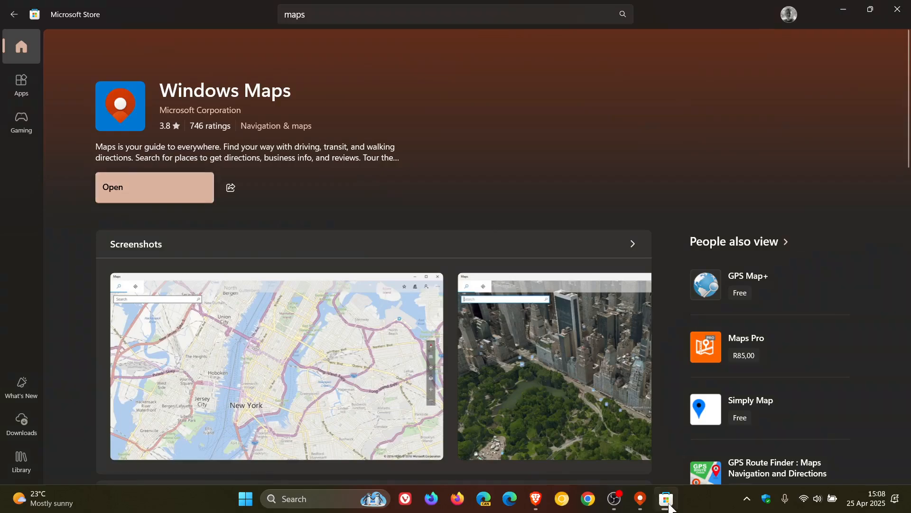
pyautogui.moveTo(563, 137)
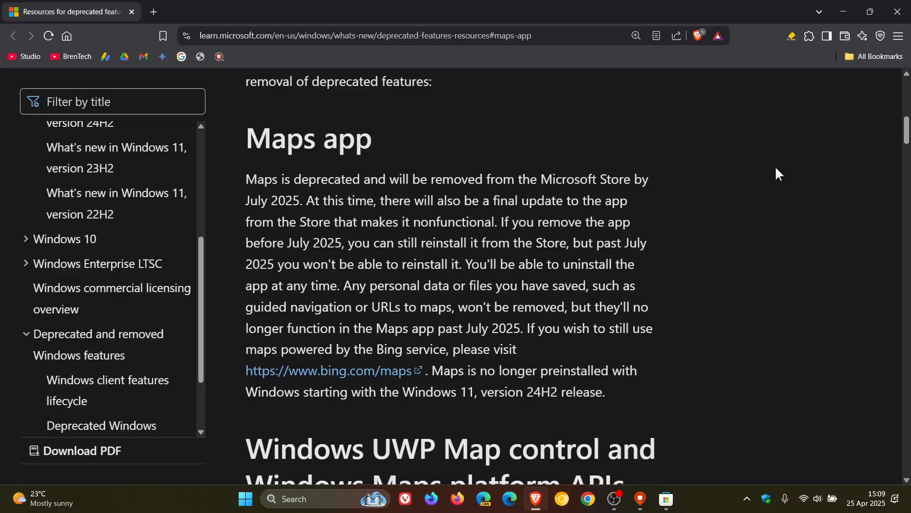
pyautogui.moveTo(668, 182)
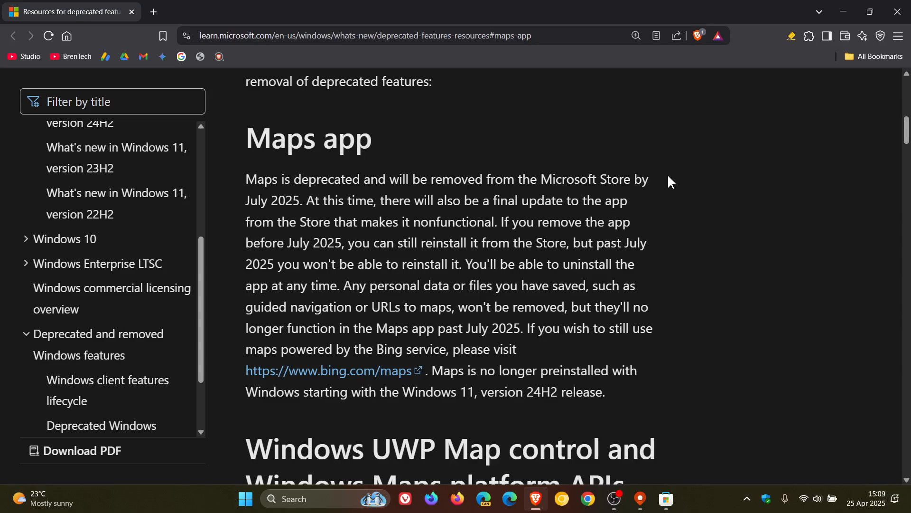
pyautogui.moveTo(653, 205)
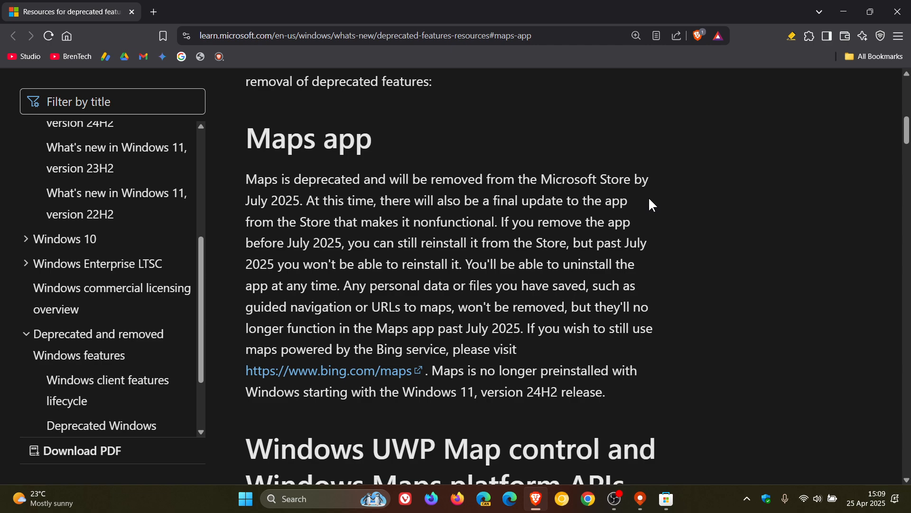
pyautogui.moveTo(659, 222)
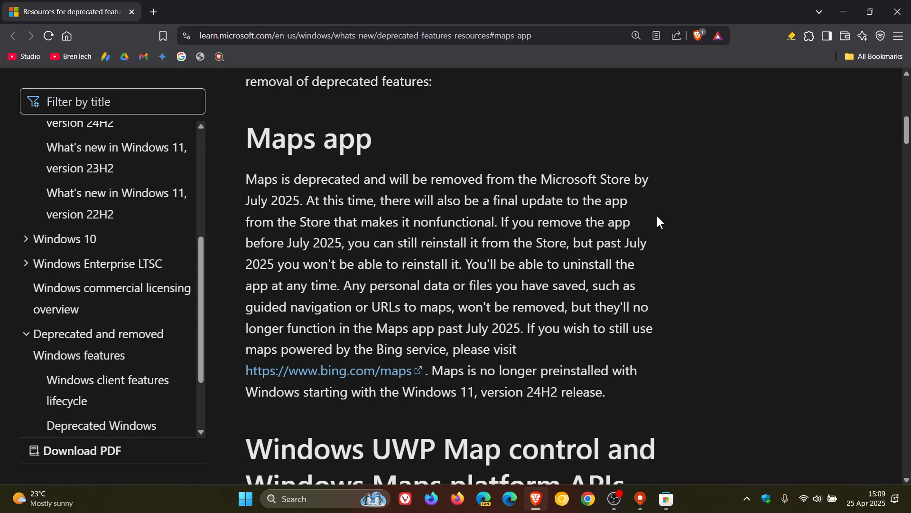
pyautogui.moveTo(677, 243)
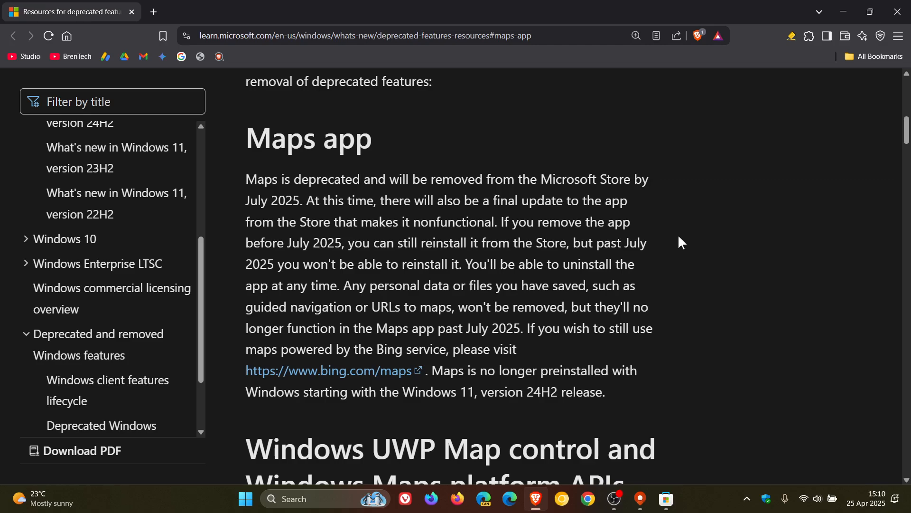
pyautogui.moveTo(668, 263)
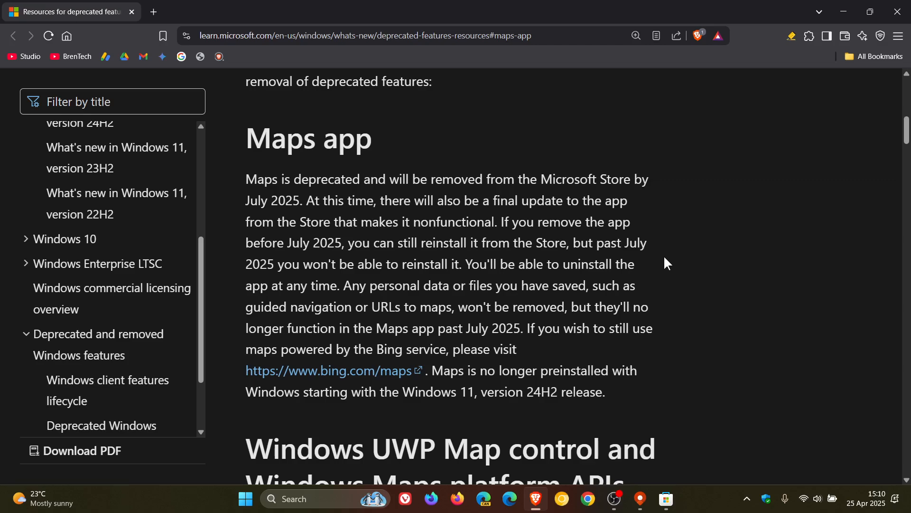
pyautogui.moveTo(663, 293)
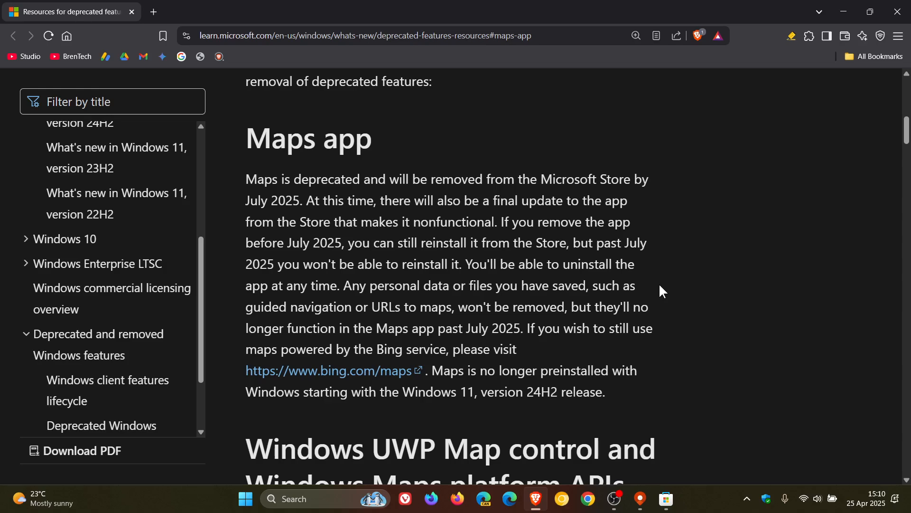
pyautogui.moveTo(669, 282)
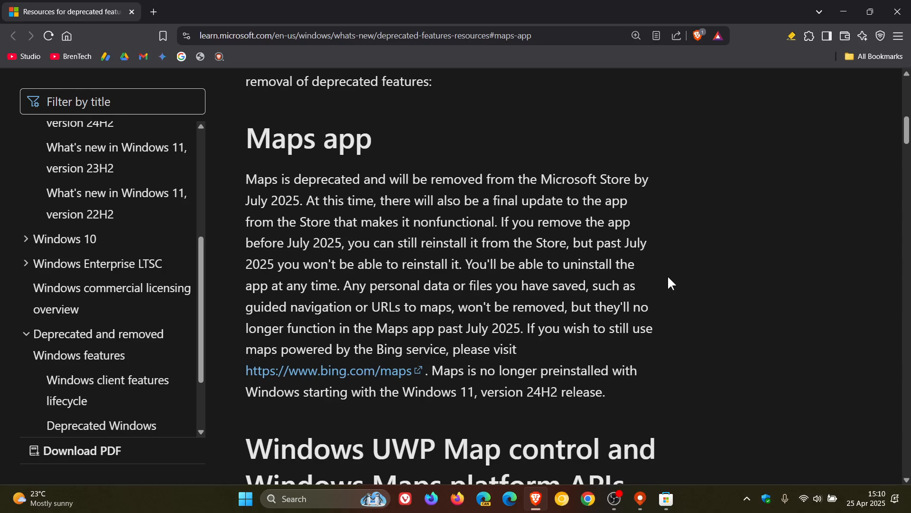
pyautogui.moveTo(662, 303)
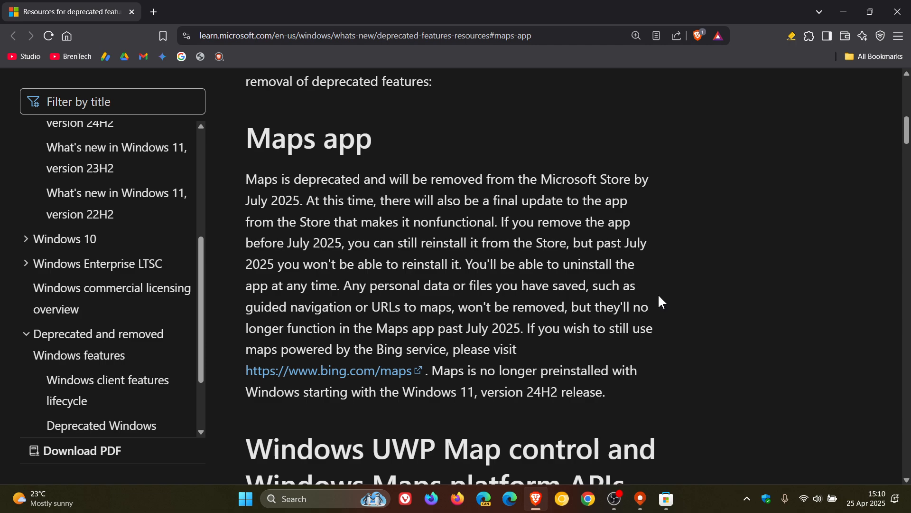
pyautogui.moveTo(680, 330)
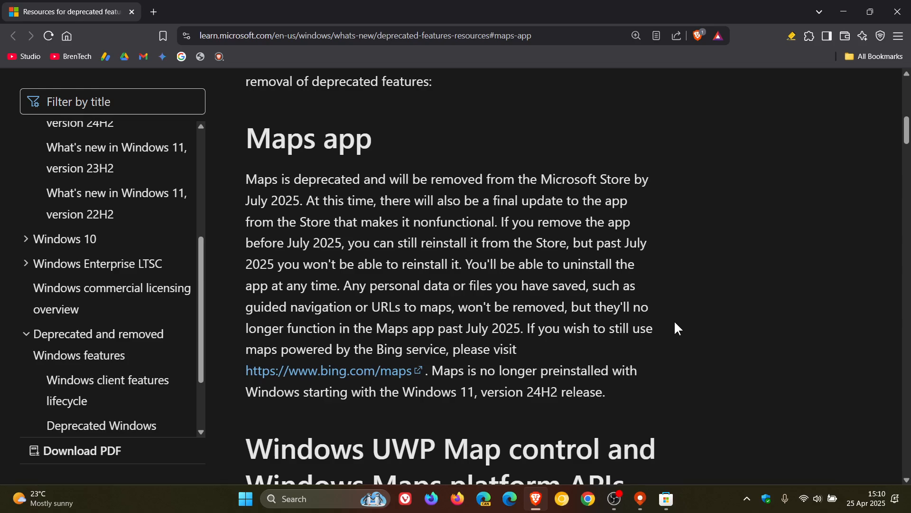
pyautogui.moveTo(575, 349)
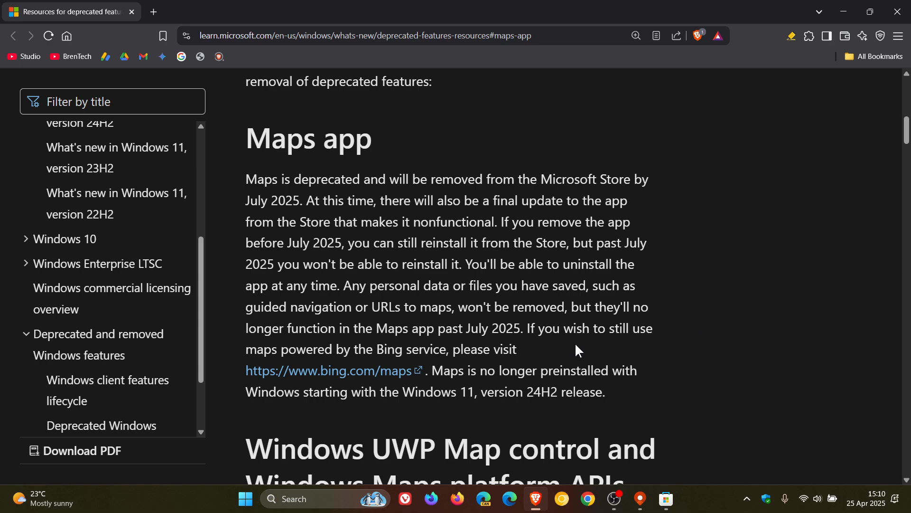
pyautogui.moveTo(358, 377)
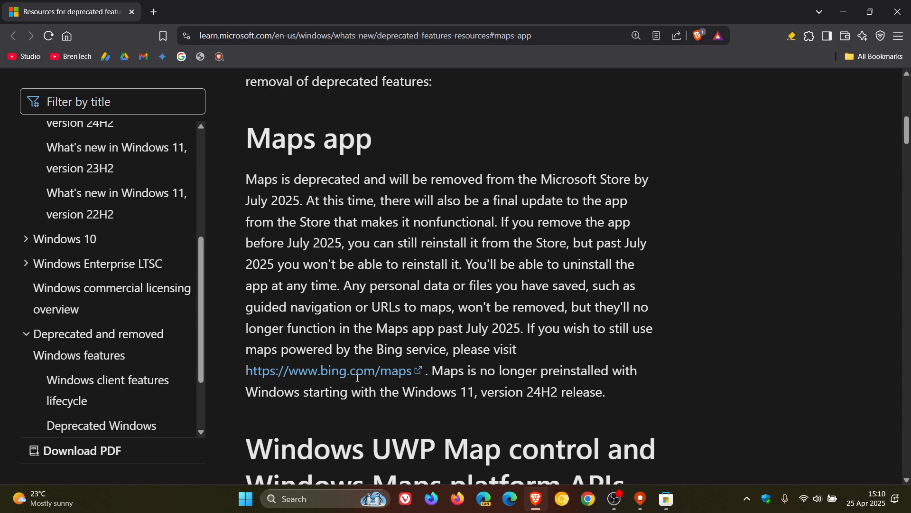
pyautogui.moveTo(331, 383)
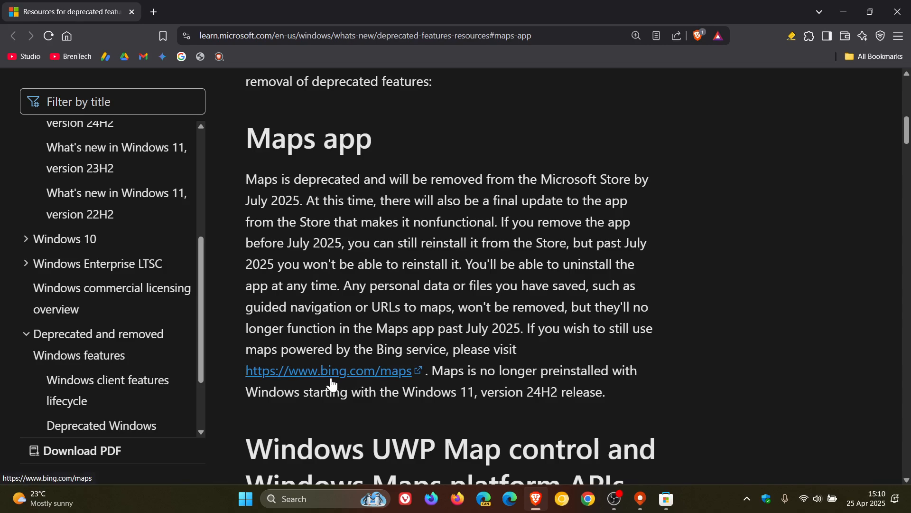
pyautogui.moveTo(684, 394)
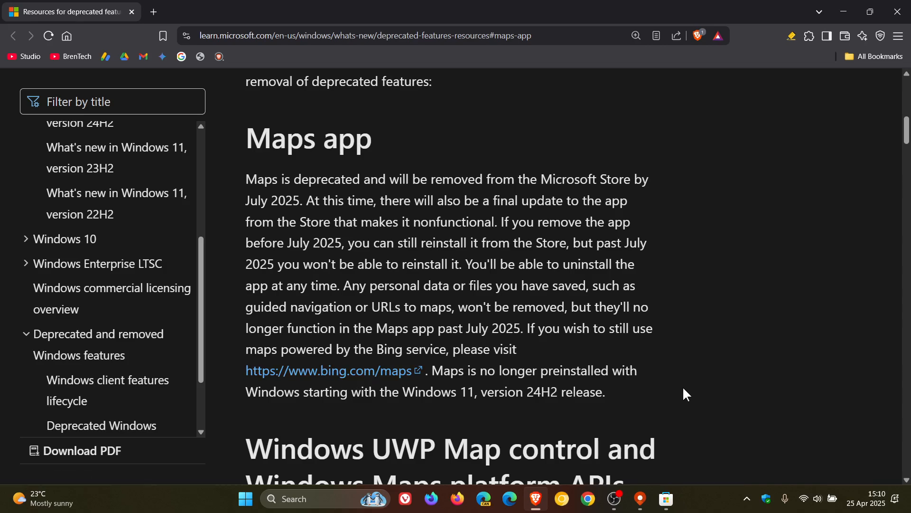
pyautogui.moveTo(663, 396)
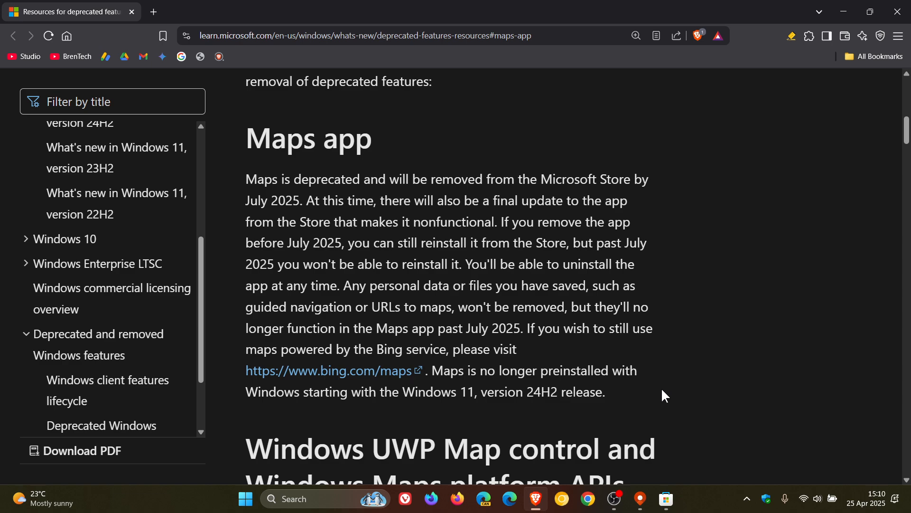
pyautogui.moveTo(827, 57)
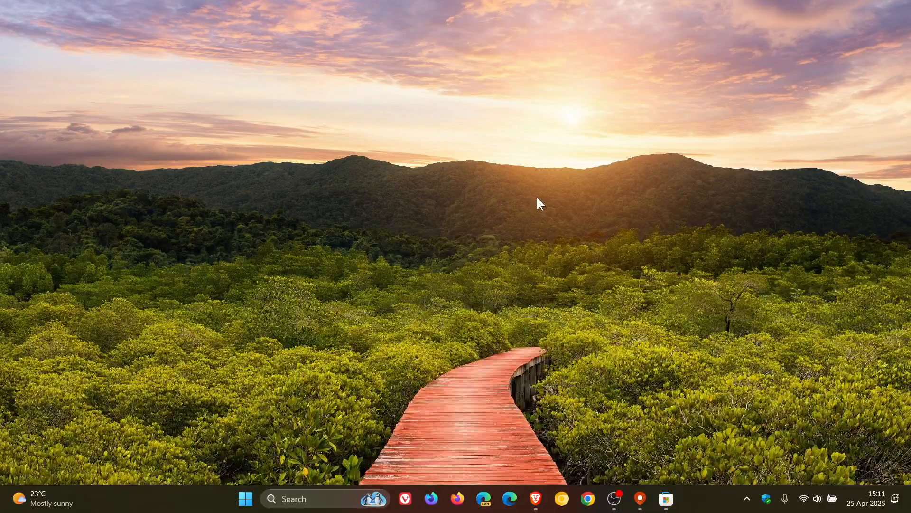
pyautogui.moveTo(529, 279)
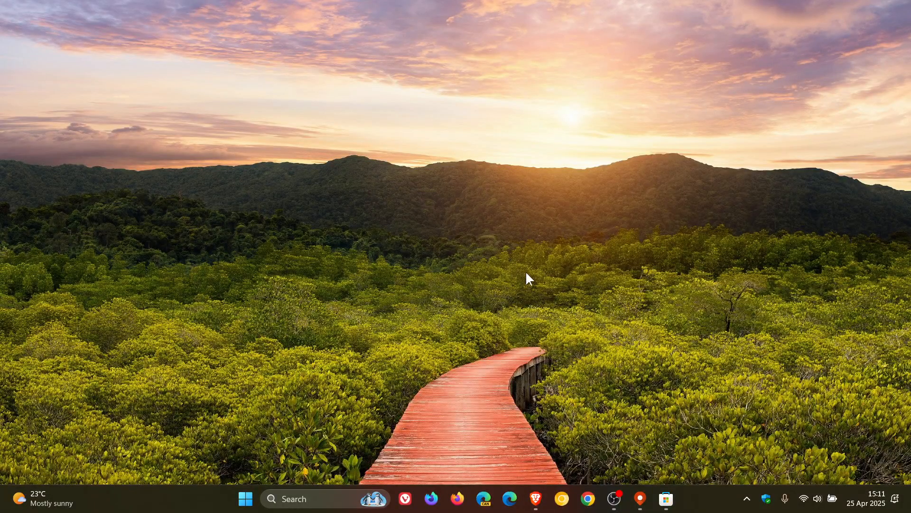
# Launch Maps to show Cape Town, Western Cape, then switch back to the Windows Maps Store listing.
pyautogui.click(640, 498)
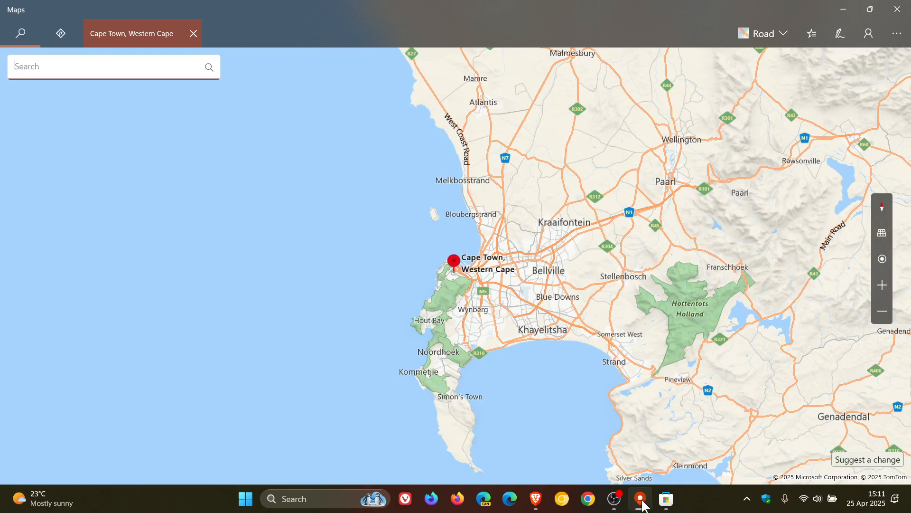
pyautogui.moveTo(590, 275)
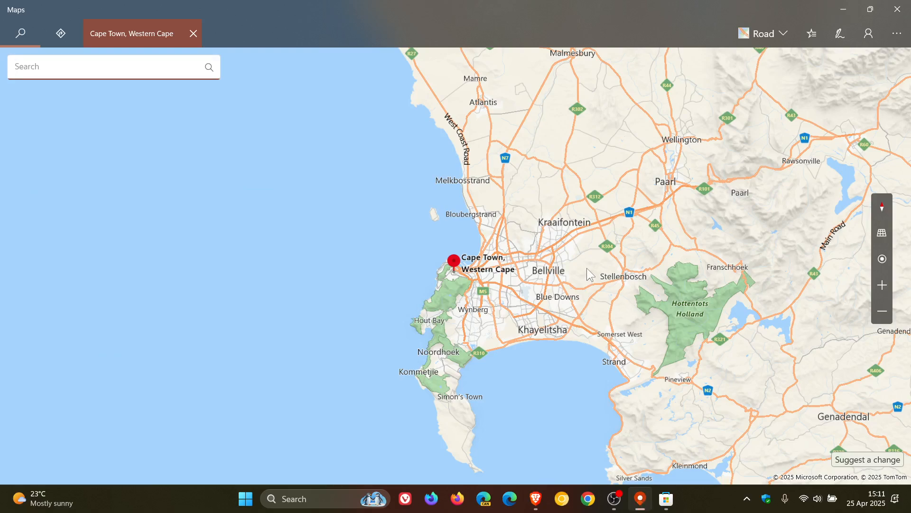
pyautogui.moveTo(845, 10)
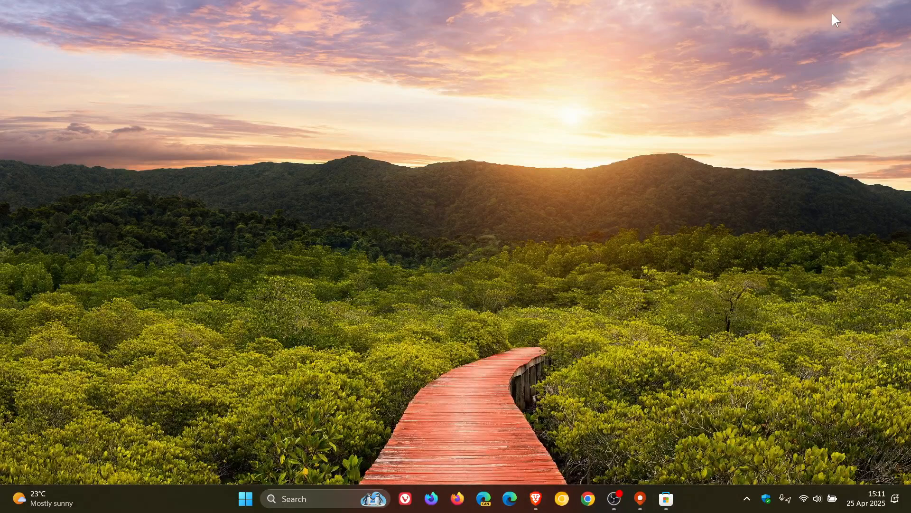
pyautogui.moveTo(586, 418)
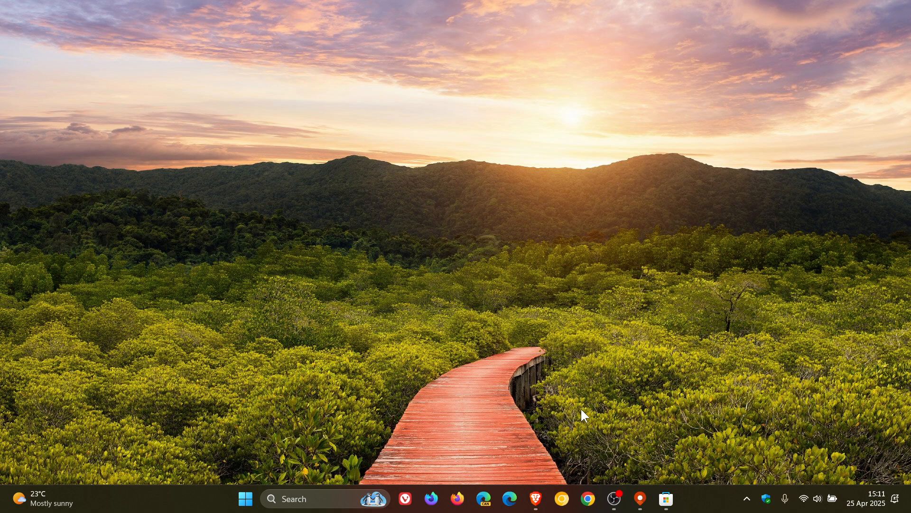
pyautogui.moveTo(573, 407)
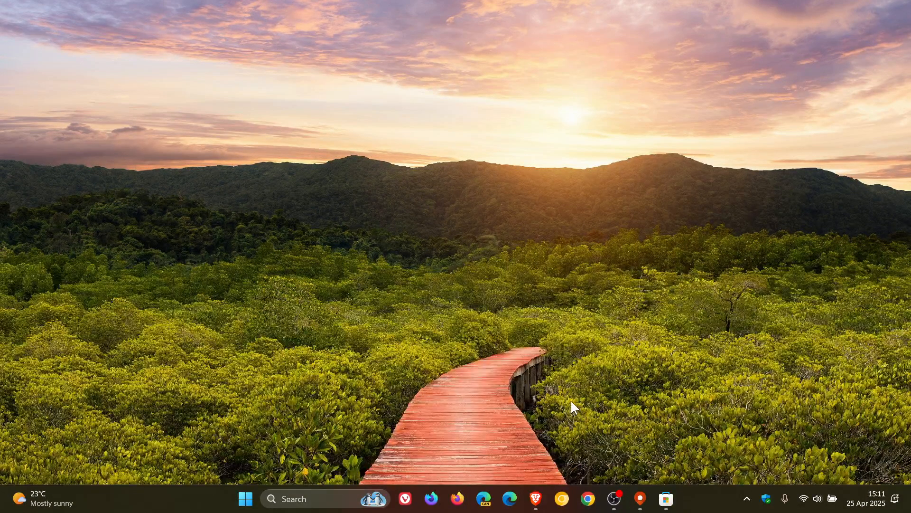
pyautogui.moveTo(674, 479)
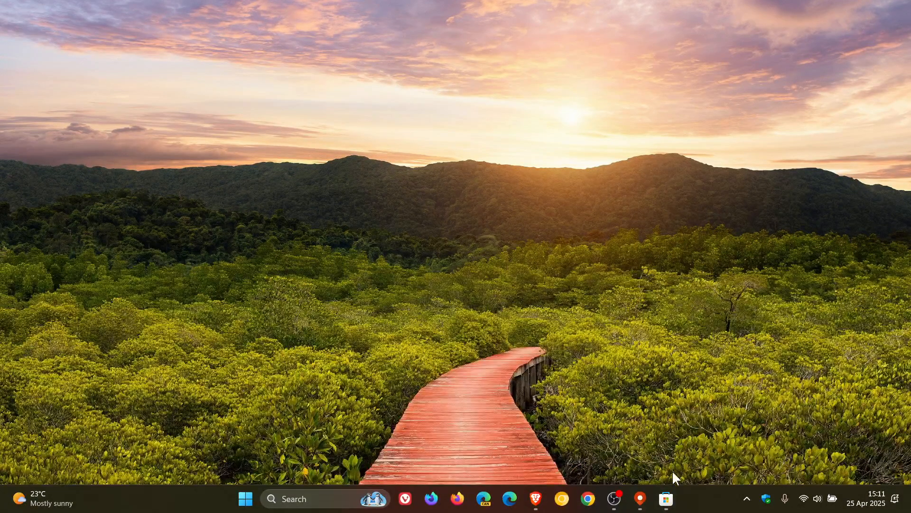
pyautogui.click(665, 499)
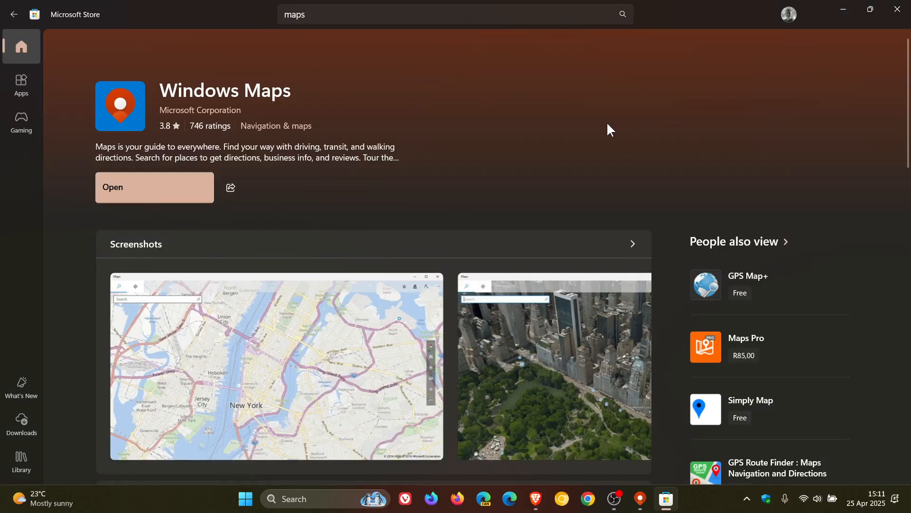